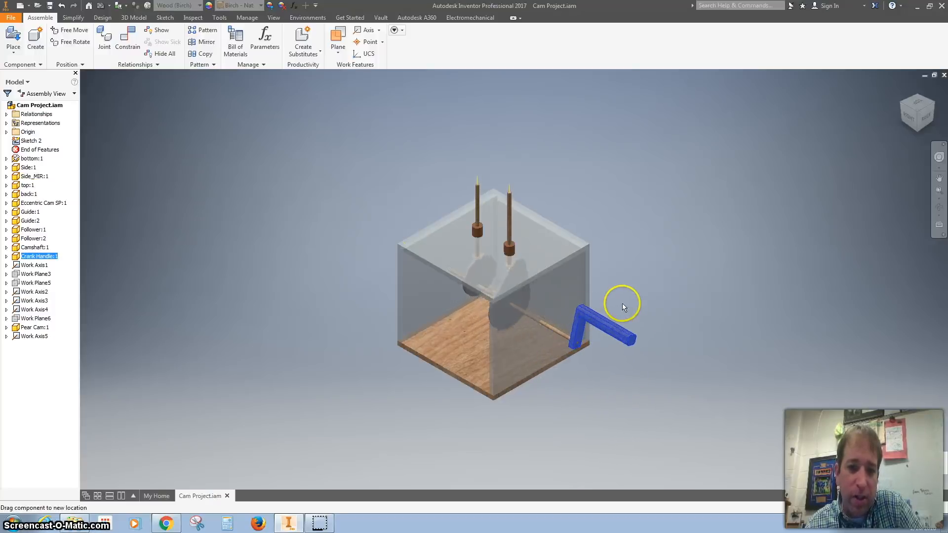
- Create a new Assembly file from My Home while the cam project stays open
{"action": "left_click", "coordinate": [156, 496]}
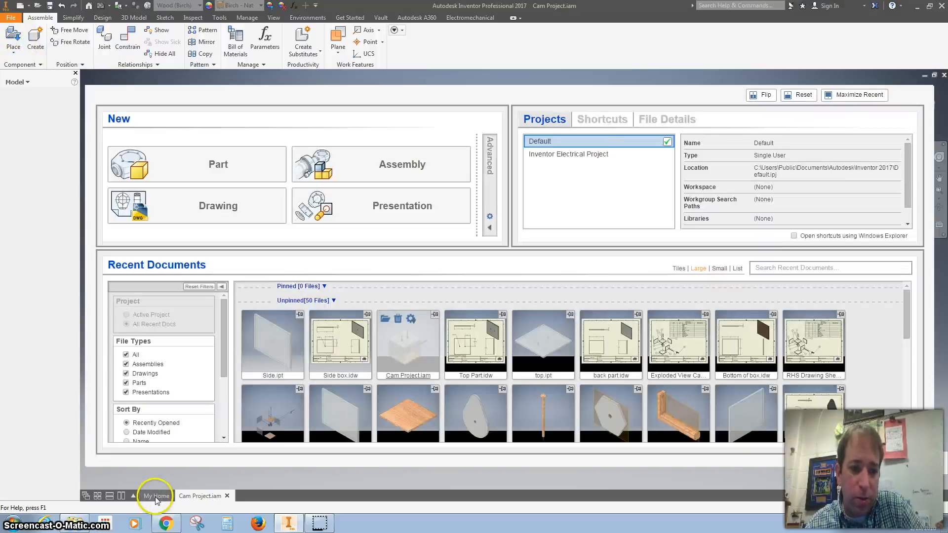
{"action": "left_click", "coordinate": [156, 495]}
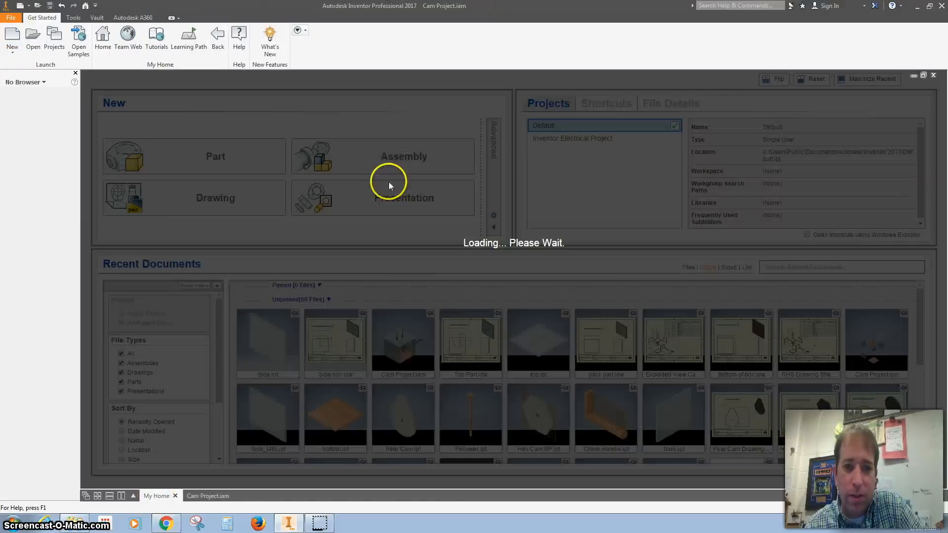
{"action": "left_click", "coordinate": [404, 156]}
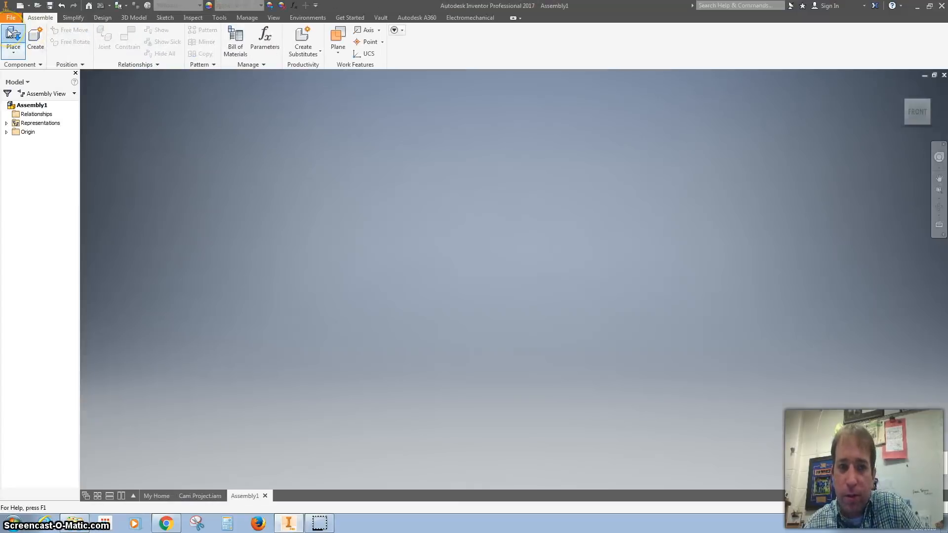
- Place the wooden bottom board part into the new assembly
{"action": "left_click", "coordinate": [13, 39]}
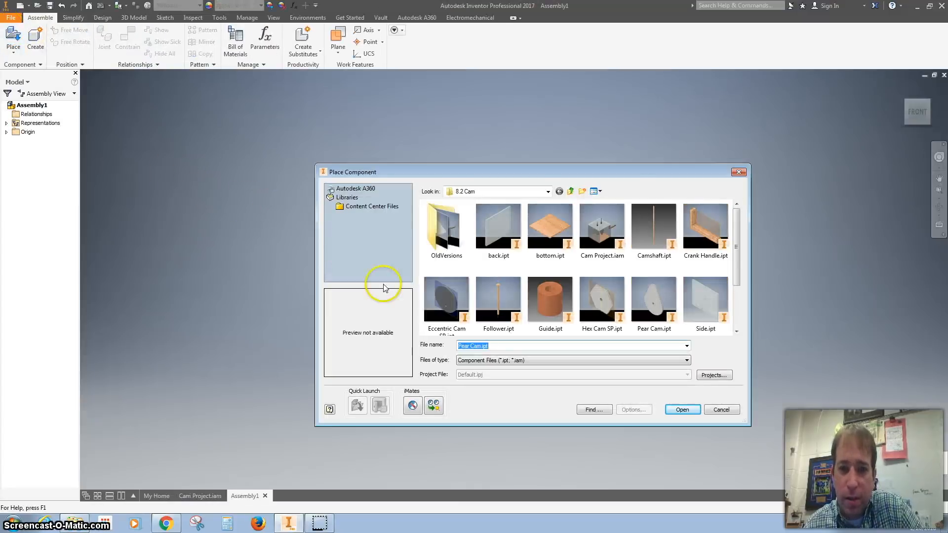
{"action": "left_click", "coordinate": [550, 227]}
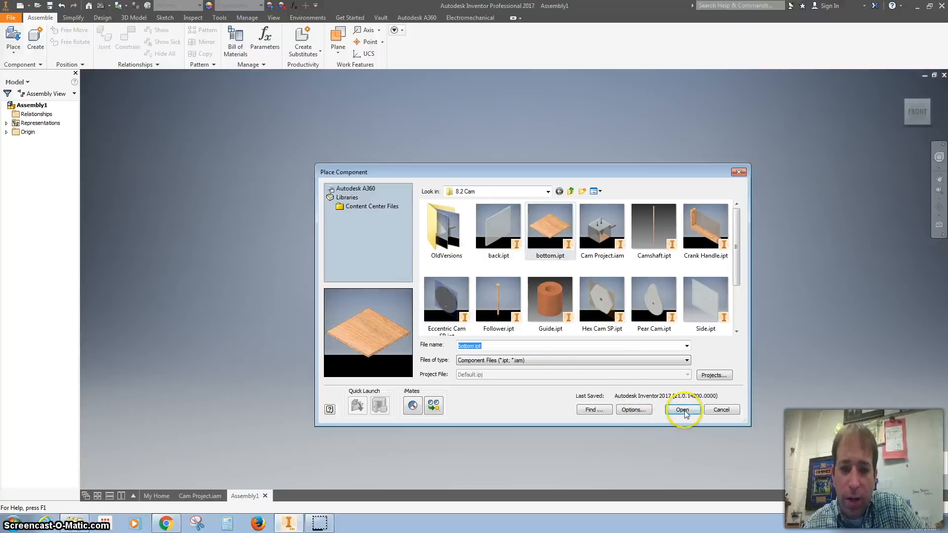
{"action": "left_click", "coordinate": [682, 409]}
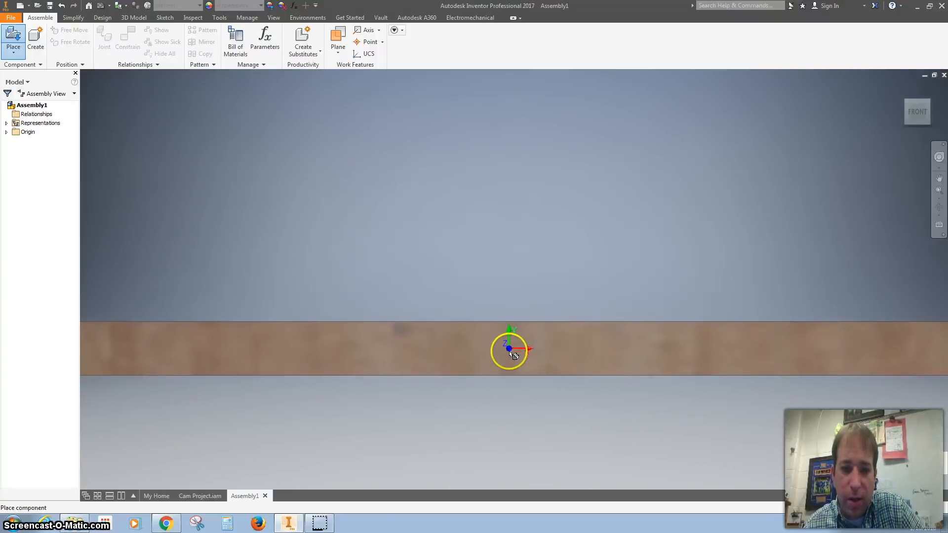
{"action": "mouse_move", "coordinate": [478, 315]}
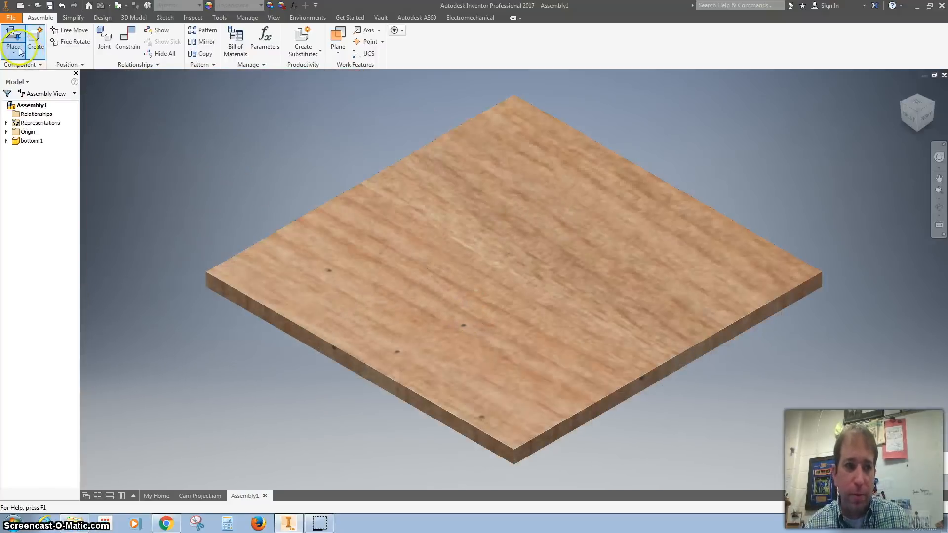
- Add the back, two side and top panels, and start Constrain from the bottom board
{"action": "left_click", "coordinate": [13, 43]}
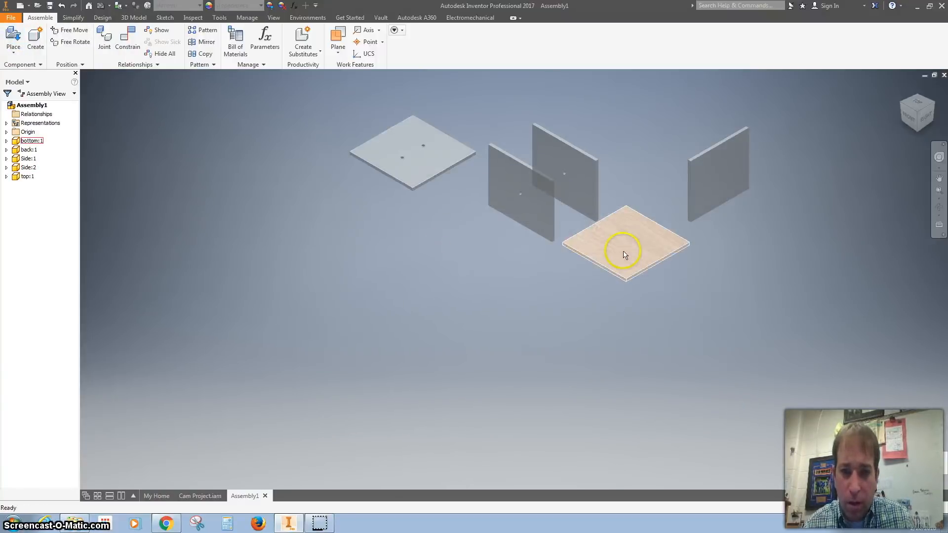
{"action": "right_click", "coordinate": [625, 254]}
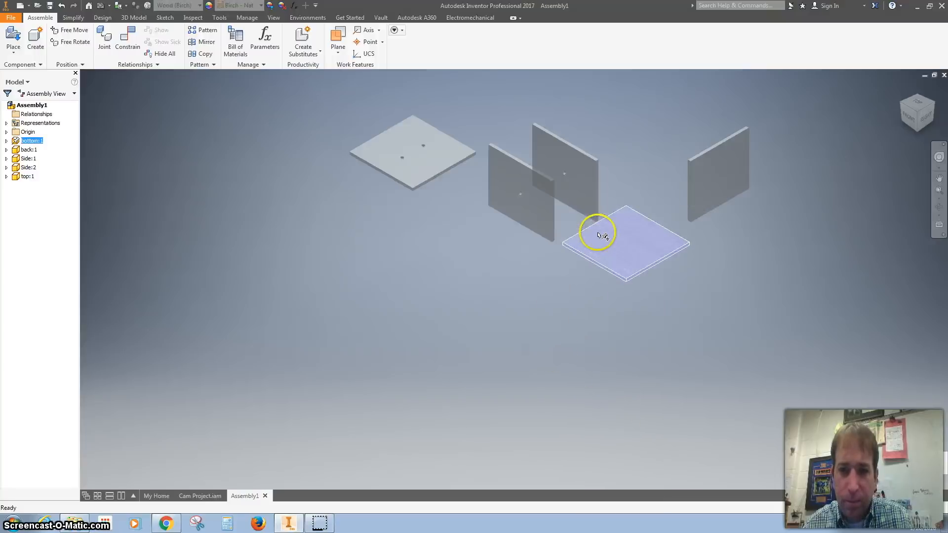
{"action": "left_click", "coordinate": [127, 47]}
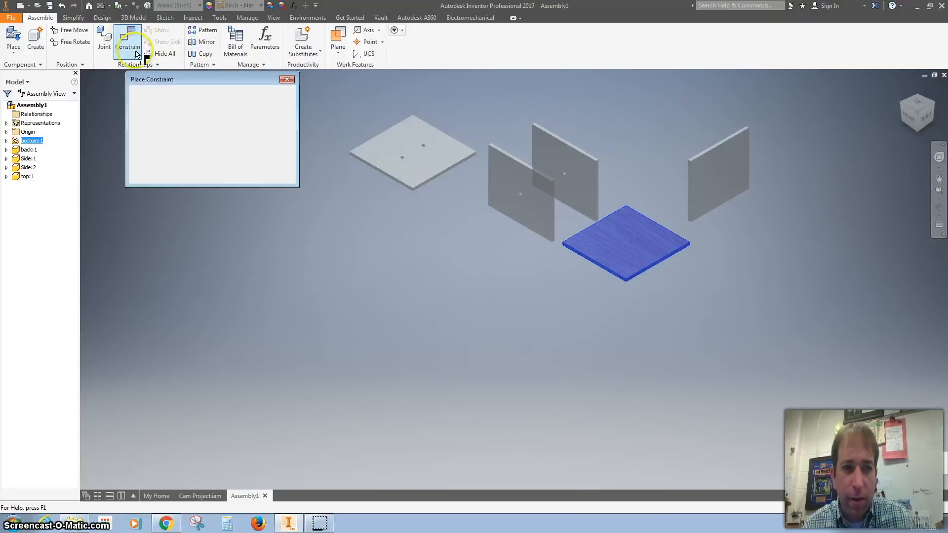
- Mate the side panel's face to the bottom board
{"action": "left_click", "coordinate": [127, 48]}
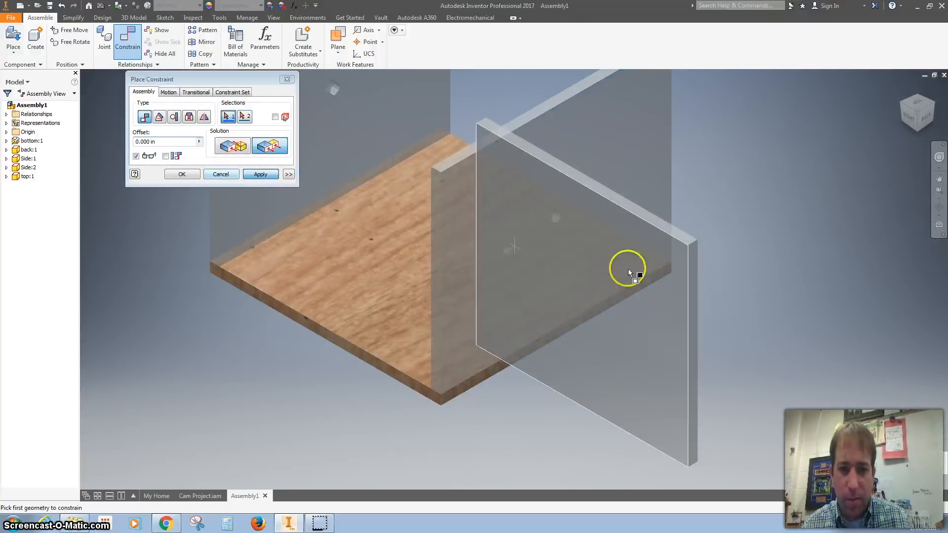
{"action": "left_click", "coordinate": [260, 175]}
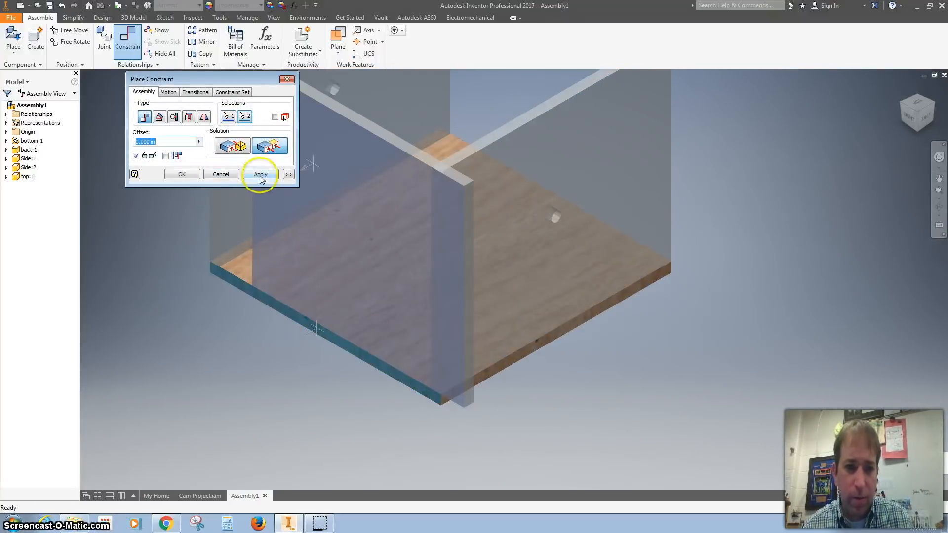
{"action": "left_click", "coordinate": [260, 174]}
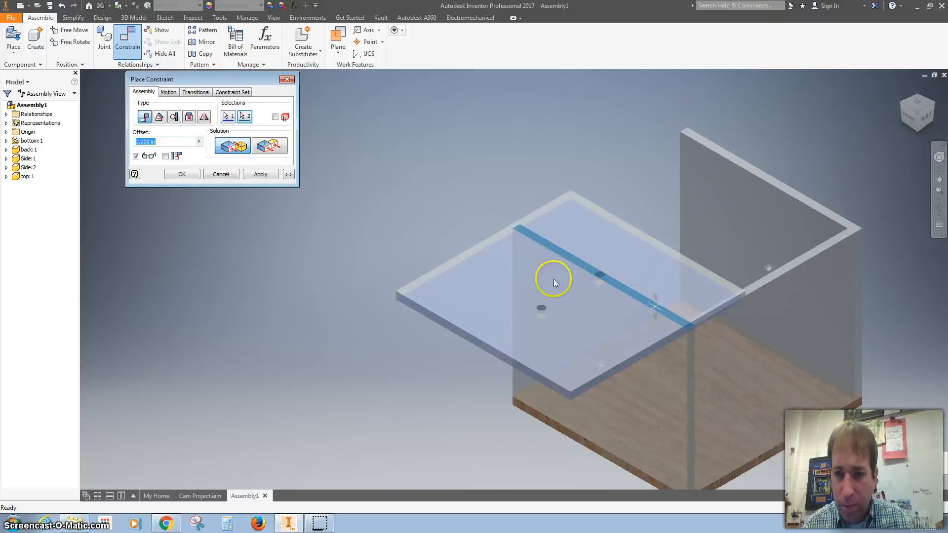
- Mate the top panel's surface and align its edge with the box
{"action": "left_click", "coordinate": [270, 146]}
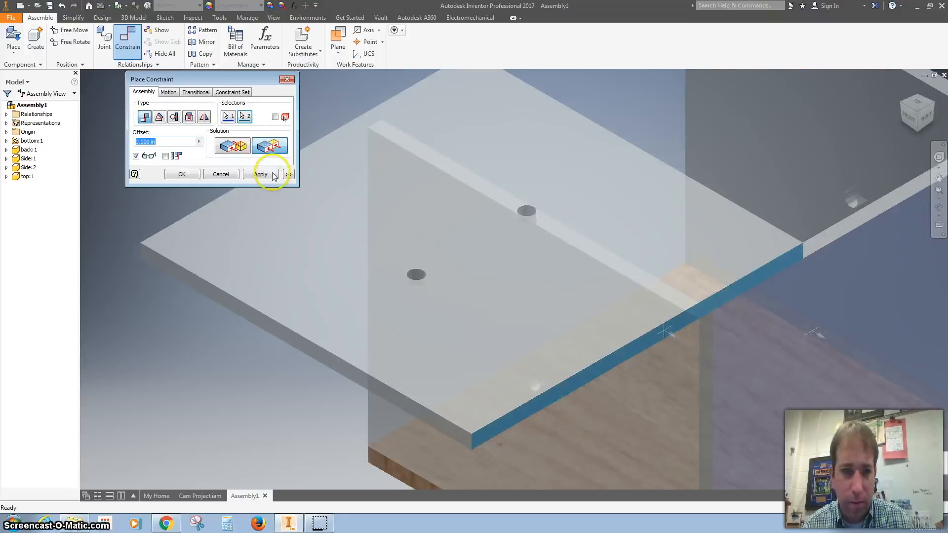
{"action": "left_click", "coordinate": [261, 174]}
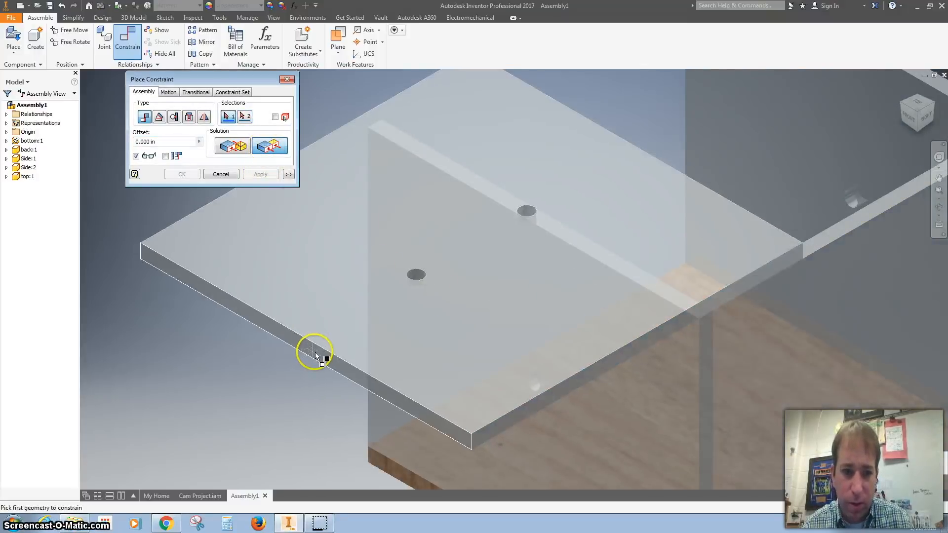
{"action": "left_click", "coordinate": [314, 354]}
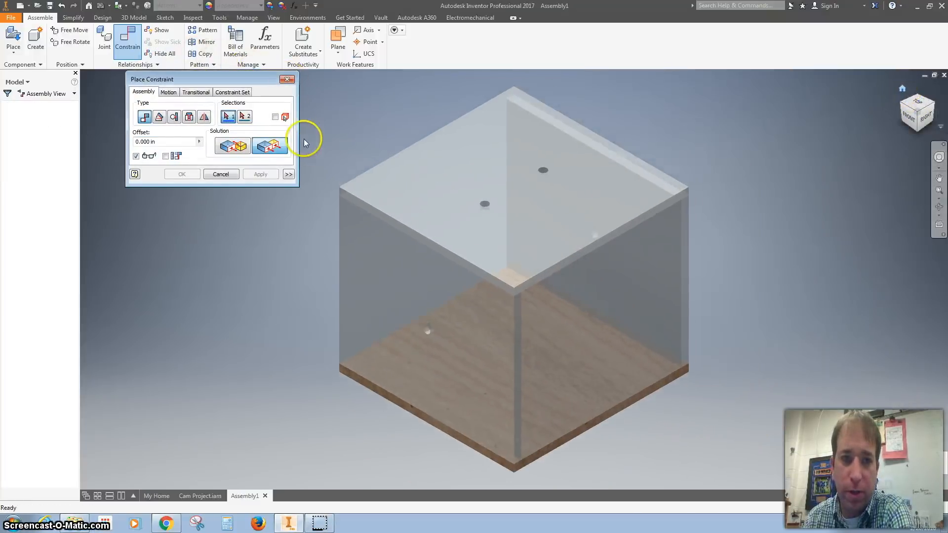
- Close Place Constraint, inspect the box in Right view, then return to Home view
{"action": "left_click", "coordinate": [220, 174]}
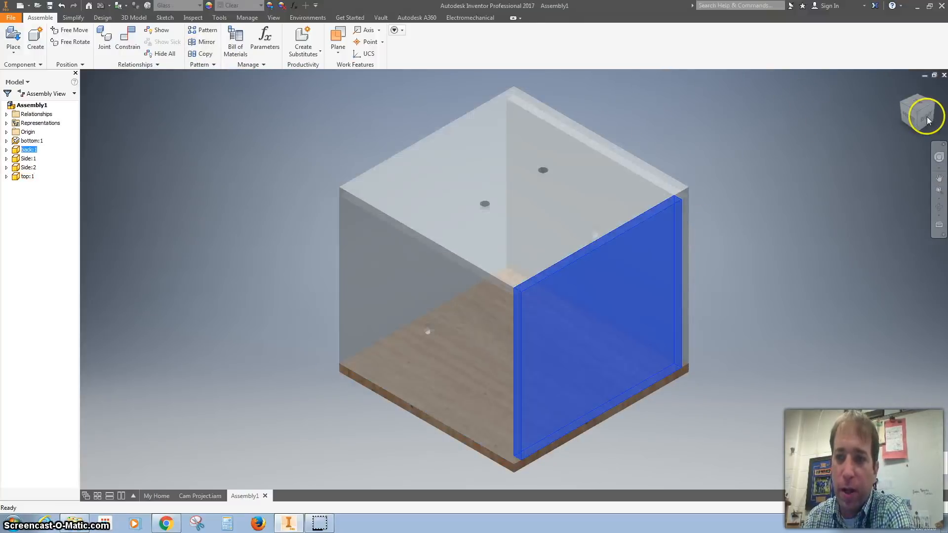
{"action": "left_click", "coordinate": [929, 111]}
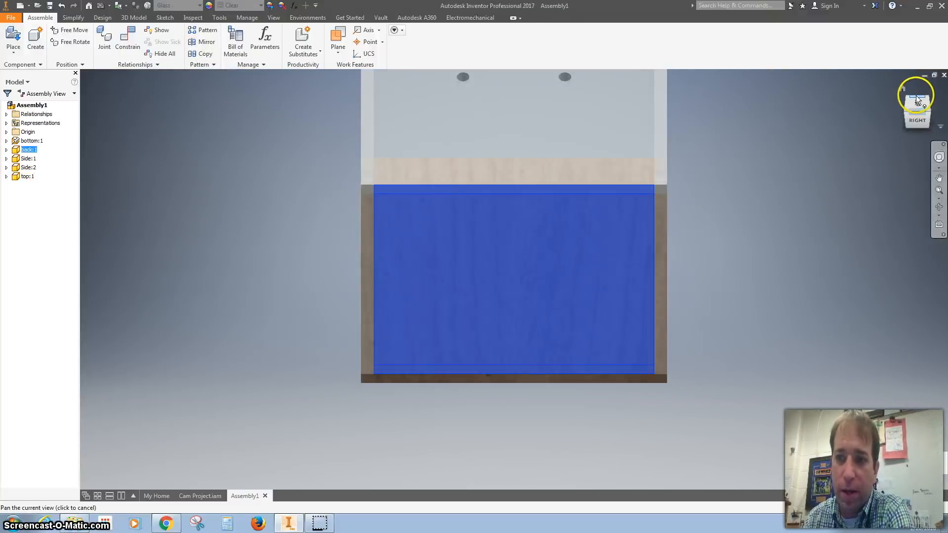
{"action": "left_click", "coordinate": [917, 97]}
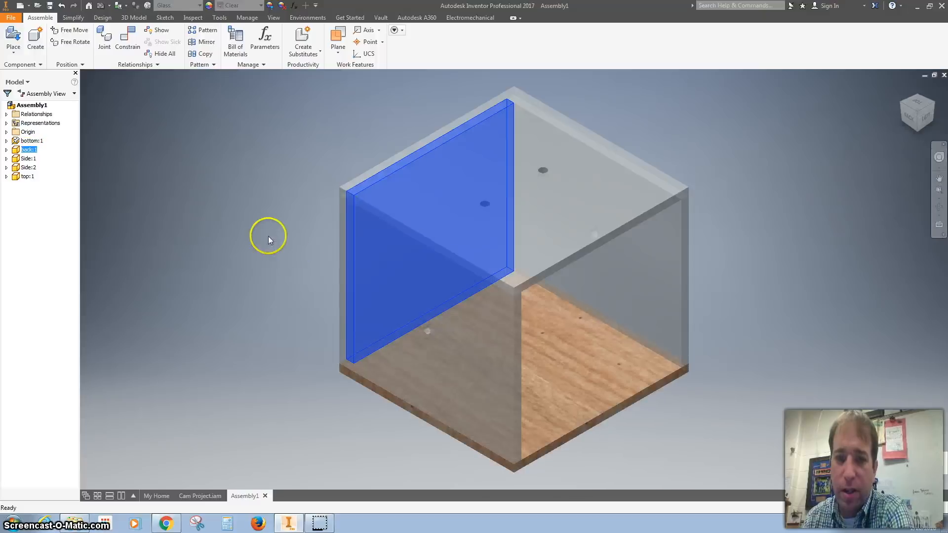
{"action": "mouse_move", "coordinate": [184, 125]}
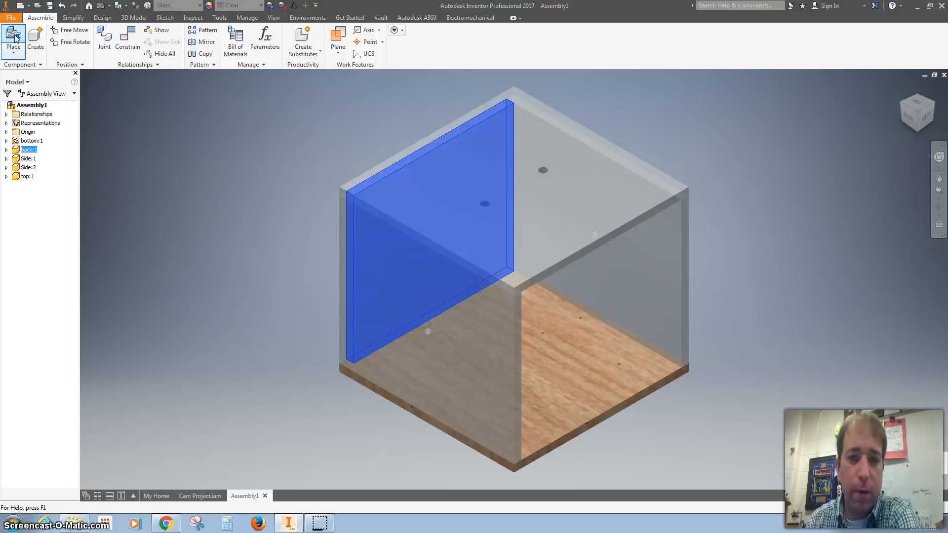
- Place the camshaft and crank handle parts into the assembly
{"action": "left_click", "coordinate": [13, 40]}
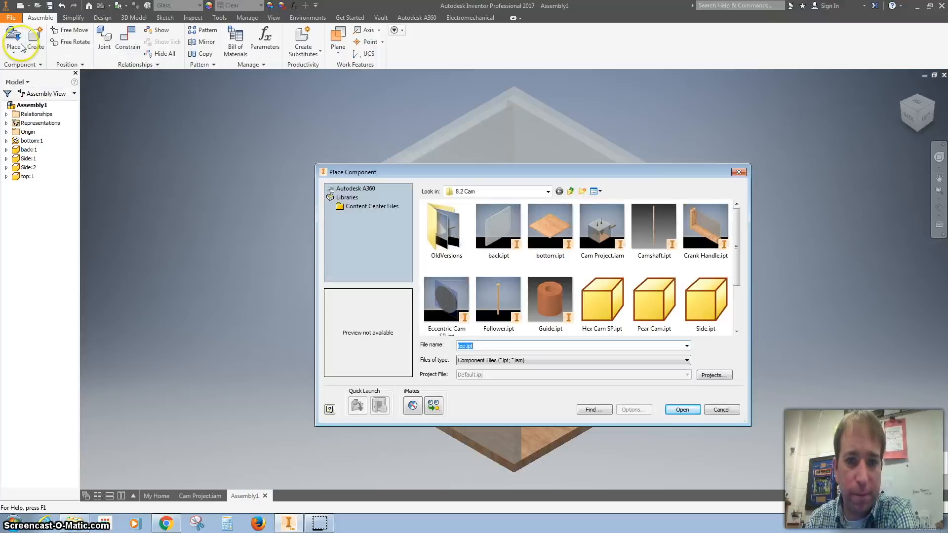
{"action": "left_click", "coordinate": [653, 231]}
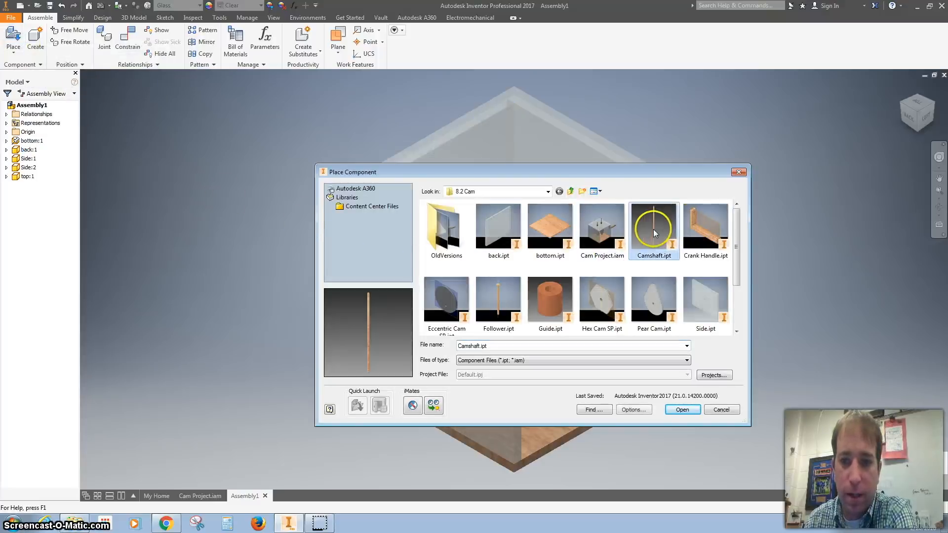
{"action": "left_click", "coordinate": [681, 409]}
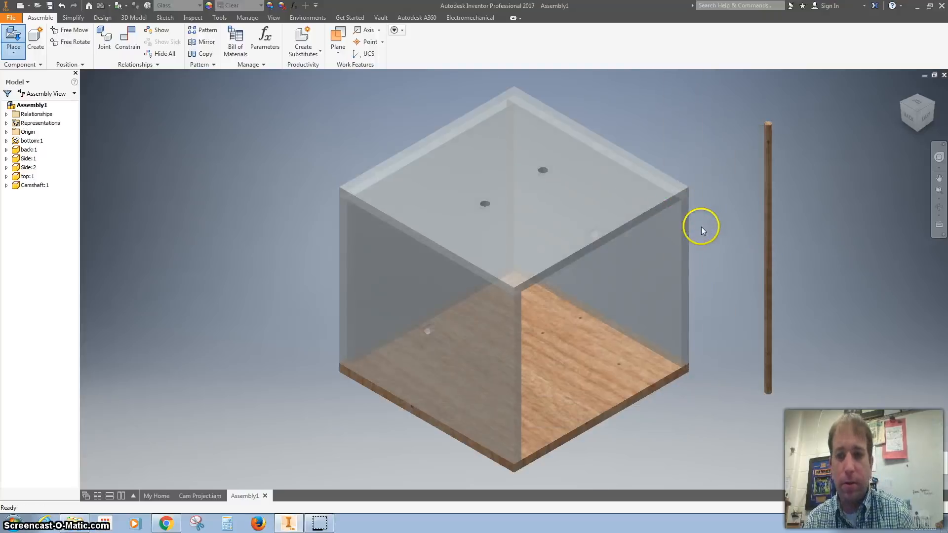
{"action": "left_click", "coordinate": [13, 39]}
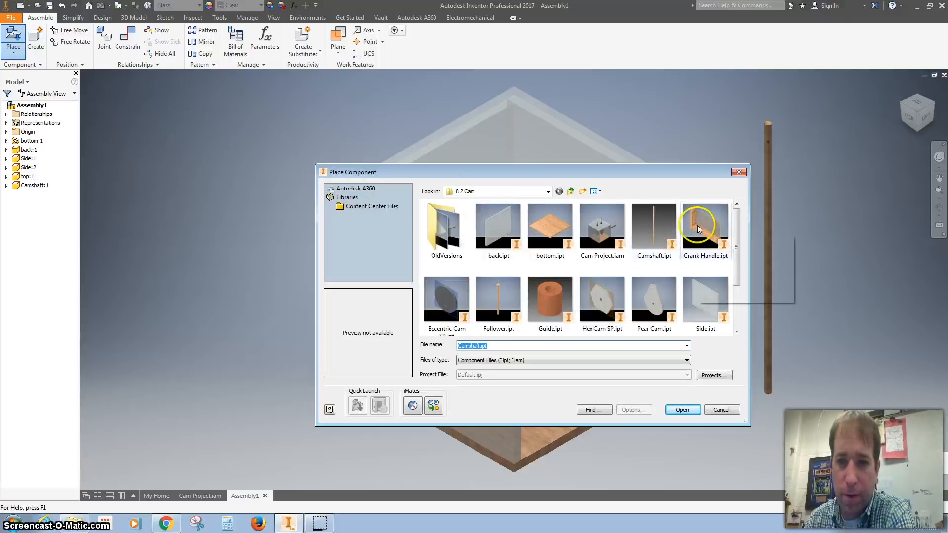
{"action": "left_click", "coordinate": [682, 409]}
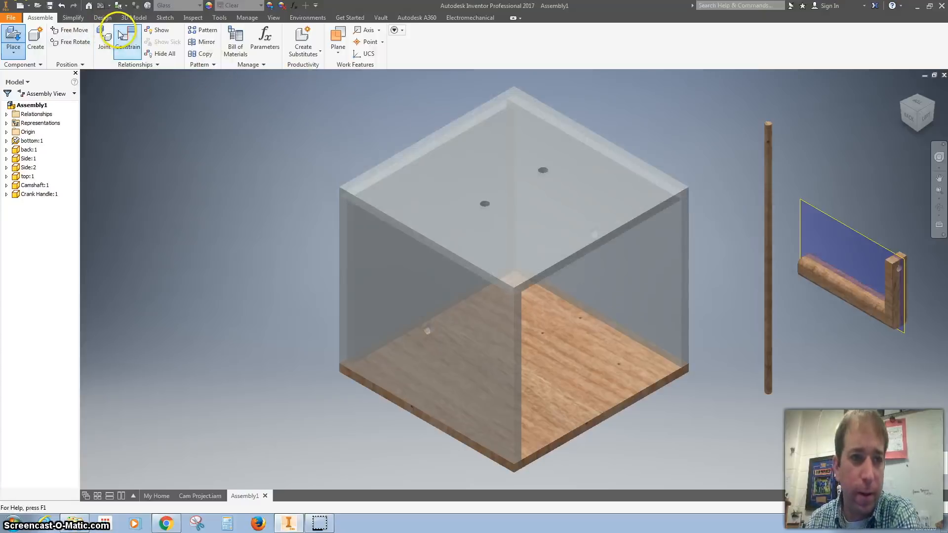
- Place the guides and the first Follower part
{"action": "left_click", "coordinate": [127, 36]}
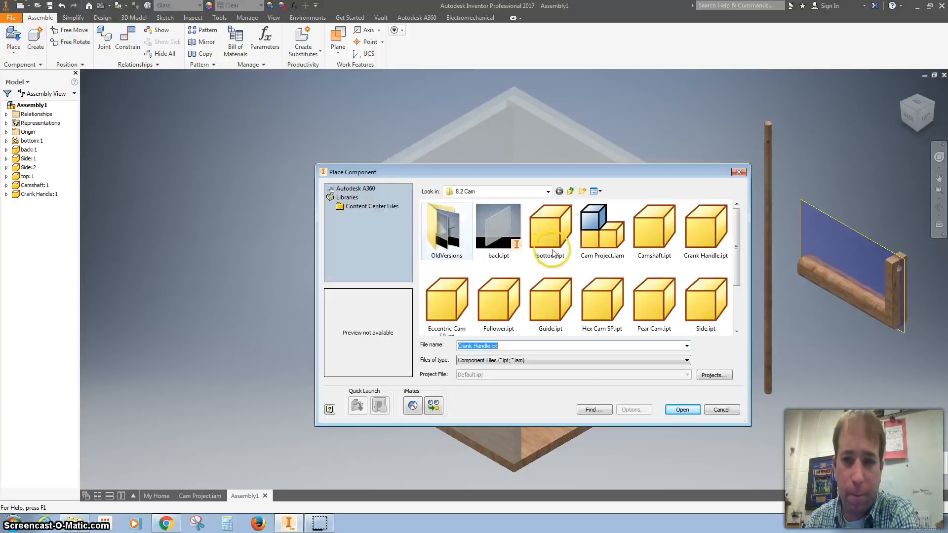
{"action": "left_click", "coordinate": [550, 299]}
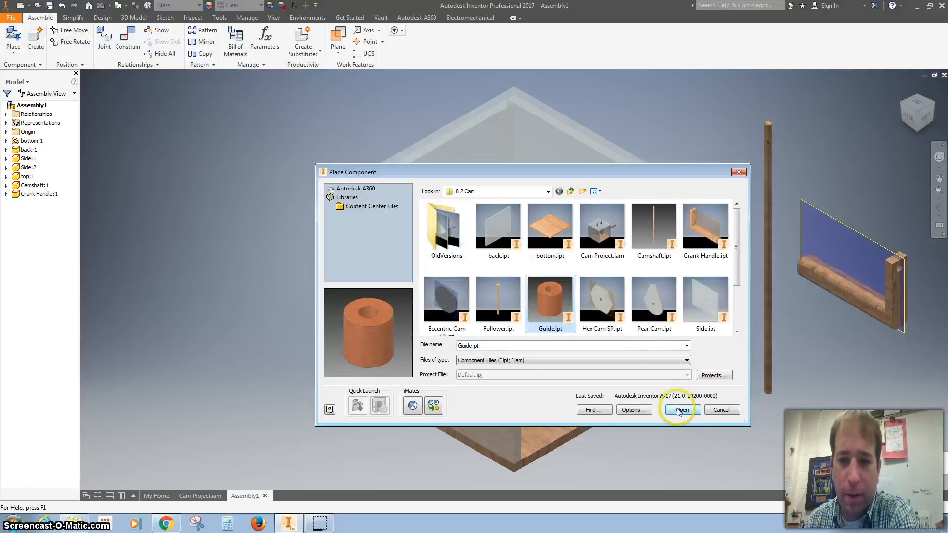
{"action": "left_click", "coordinate": [681, 410]}
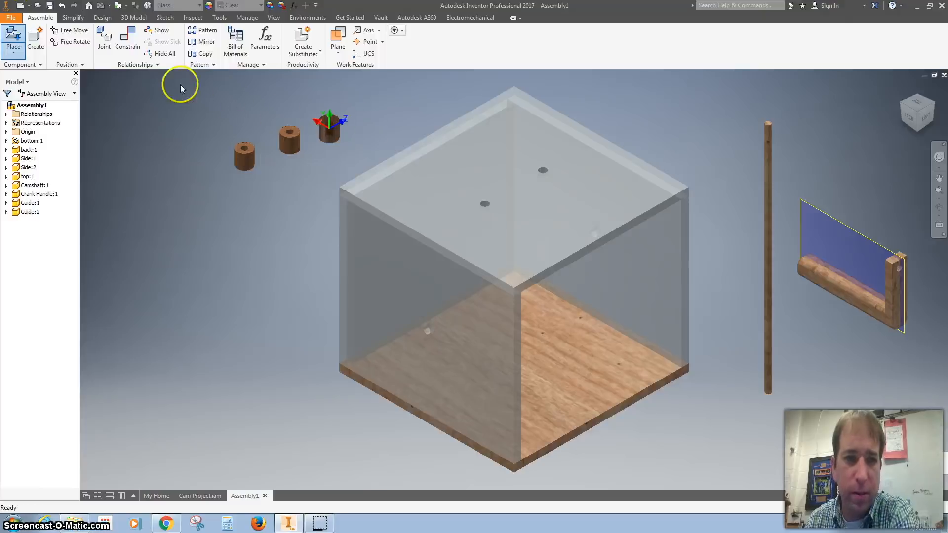
{"action": "left_click", "coordinate": [13, 41]}
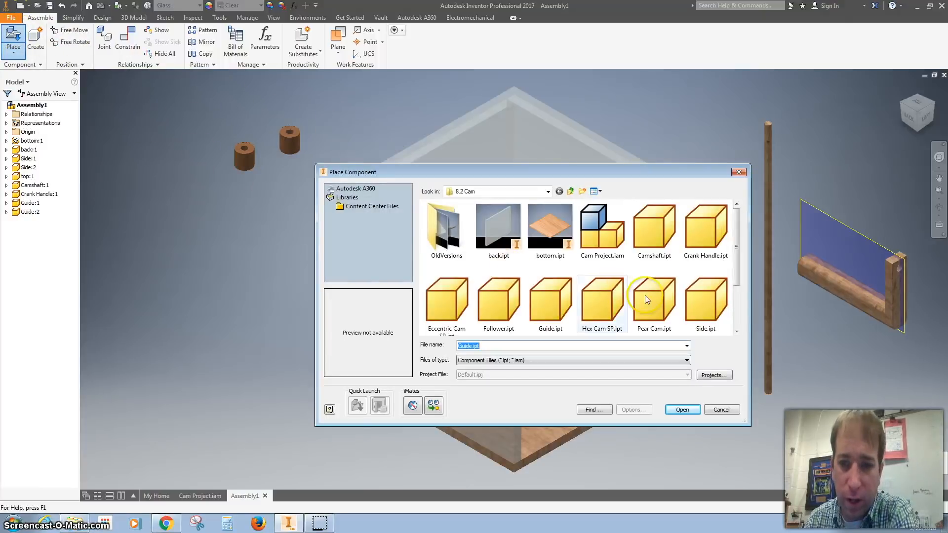
{"action": "left_click", "coordinate": [498, 301]}
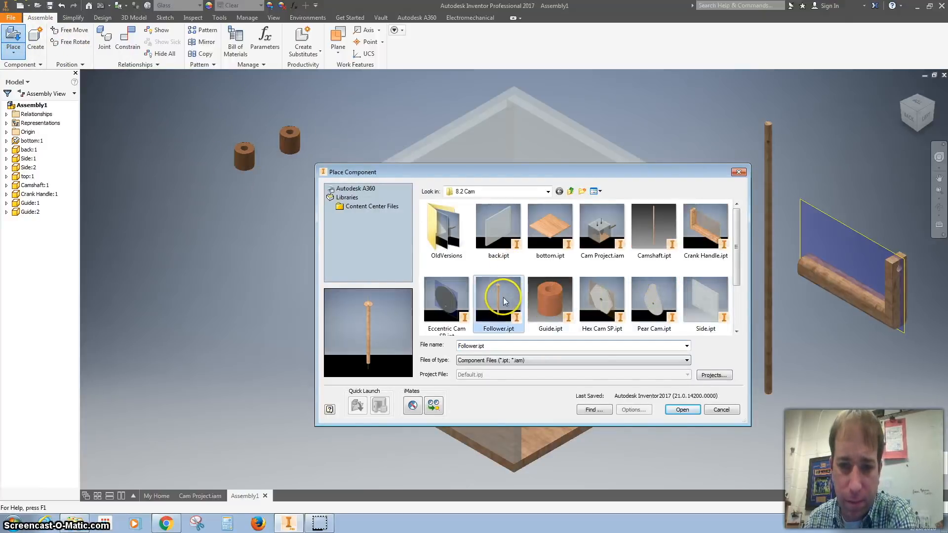
{"action": "left_click", "coordinate": [681, 410]}
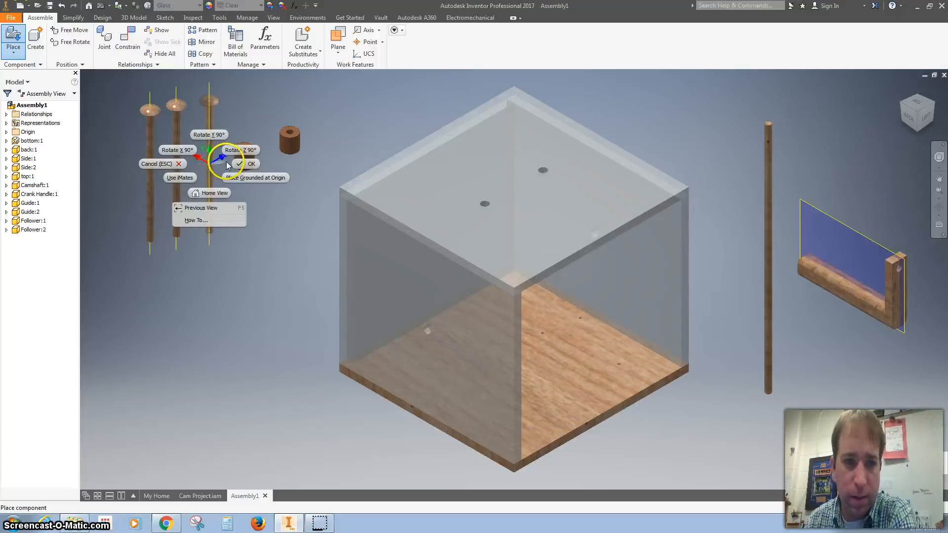
- Finish the two followers, then place Pear Cam and Eccentric Cam SP
{"action": "left_click", "coordinate": [13, 38]}
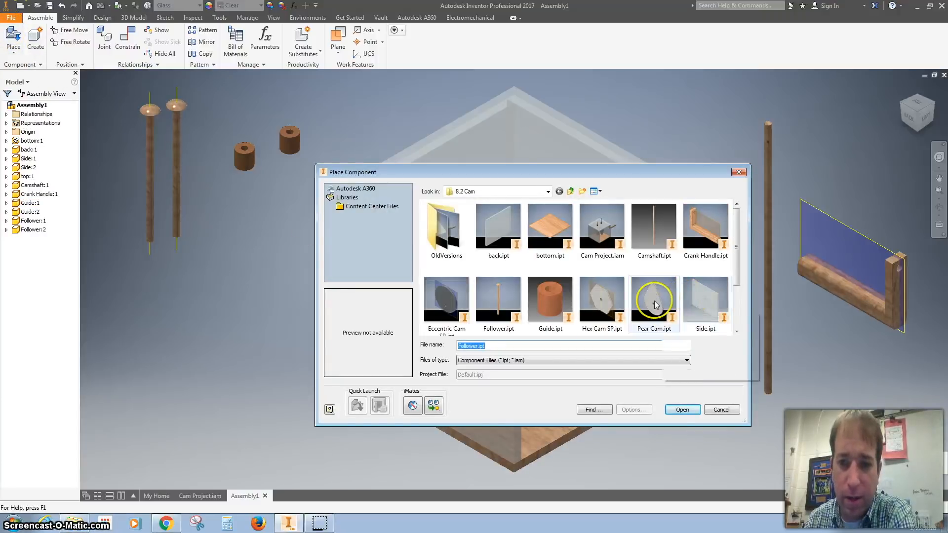
{"action": "left_click", "coordinate": [681, 409]}
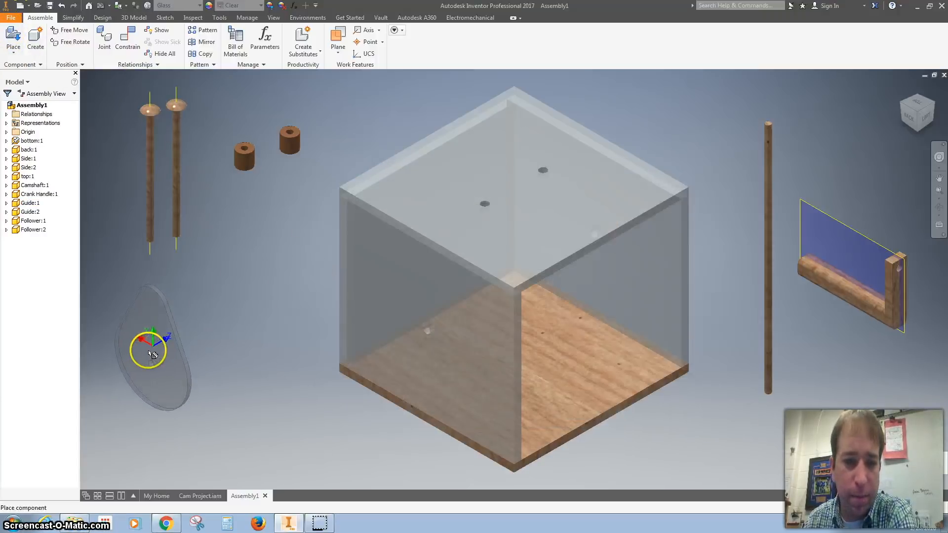
{"action": "right_click", "coordinate": [148, 354]}
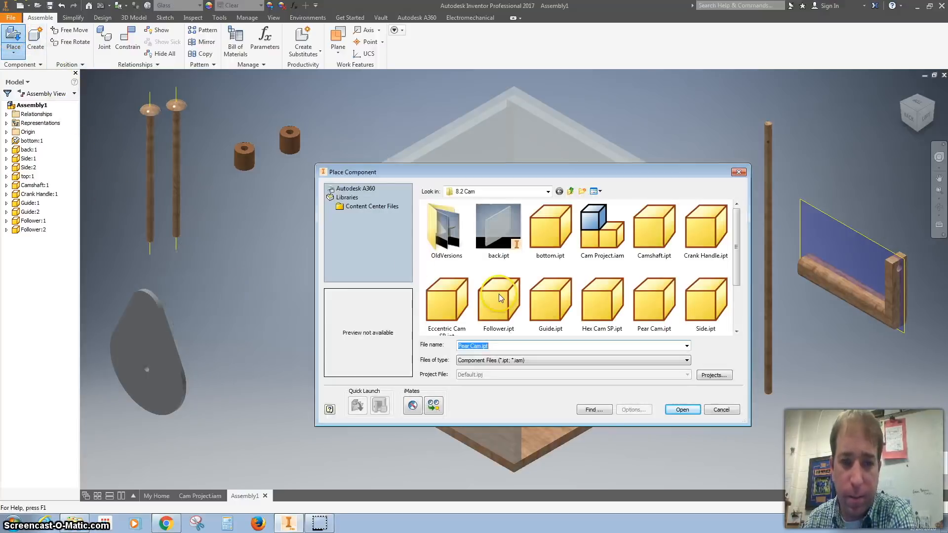
{"action": "left_click", "coordinate": [447, 300]}
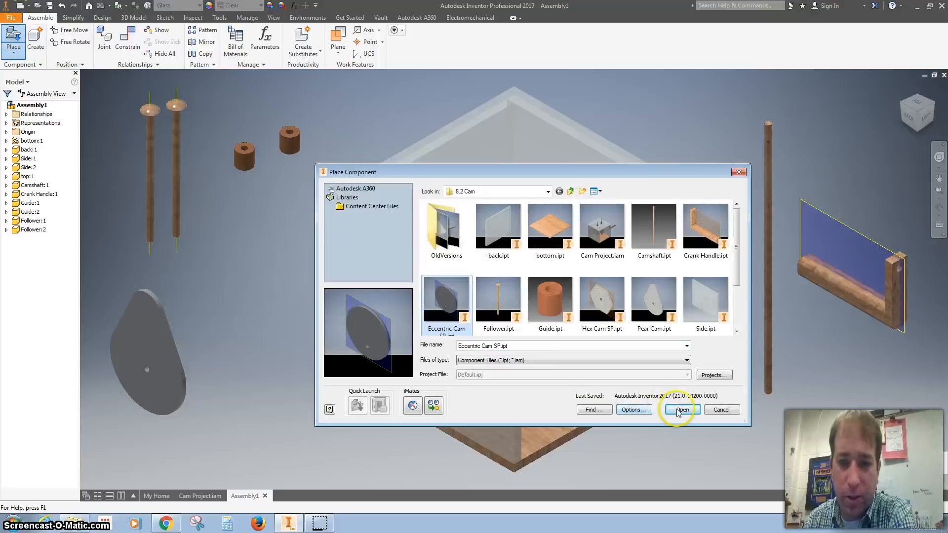
{"action": "left_click", "coordinate": [681, 409]}
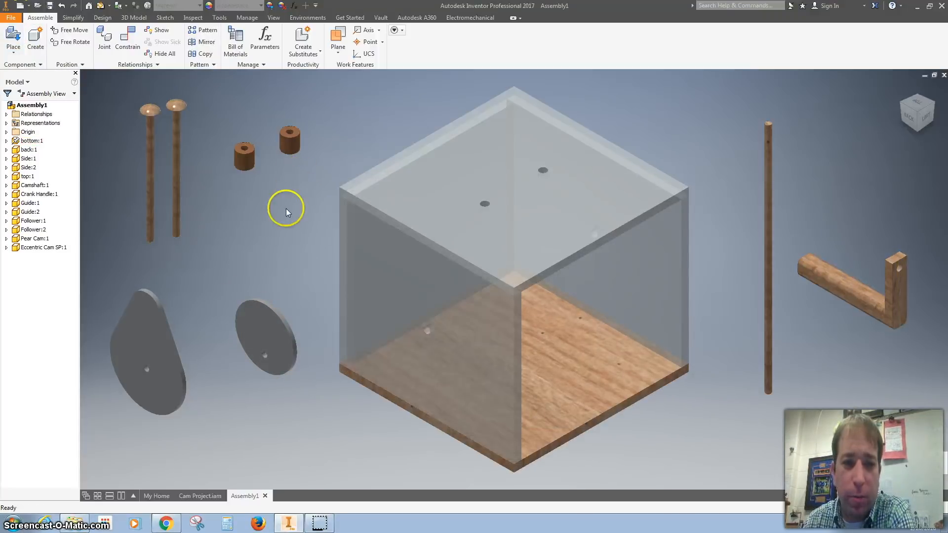
{"action": "mouse_move", "coordinate": [175, 167]}
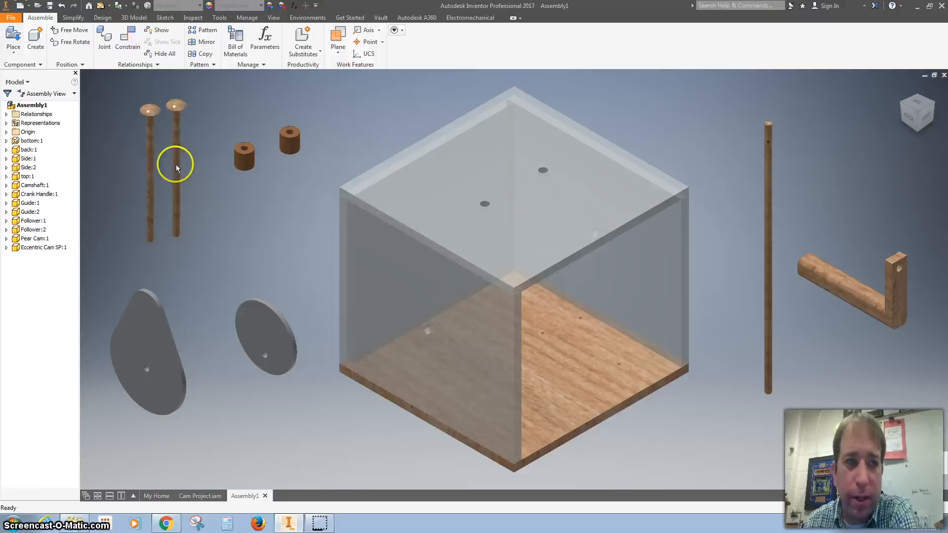
{"action": "mouse_move", "coordinate": [171, 174]}
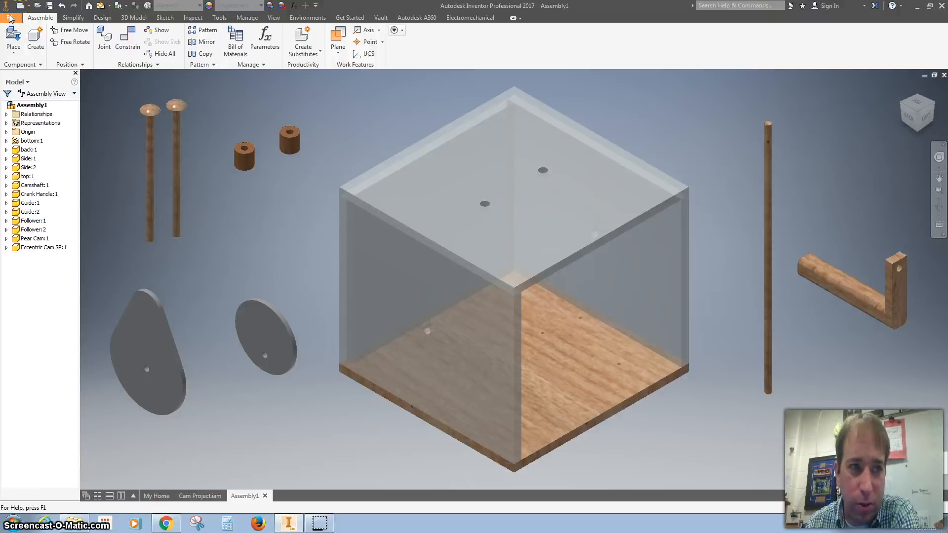
- Save As 'CamProject SP' in the 8.2 Cam folder, accepting the assembly update
{"action": "left_click", "coordinate": [10, 18]}
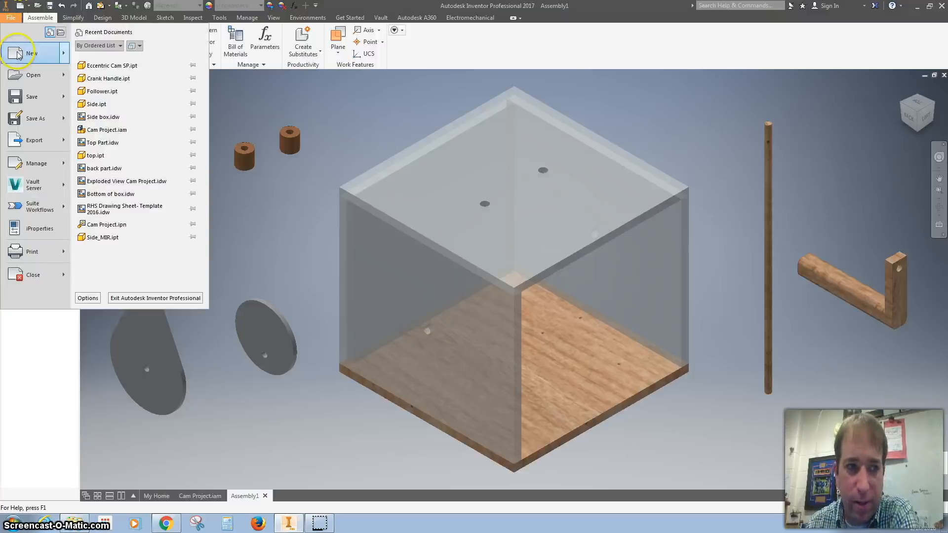
{"action": "left_click", "coordinate": [35, 119]}
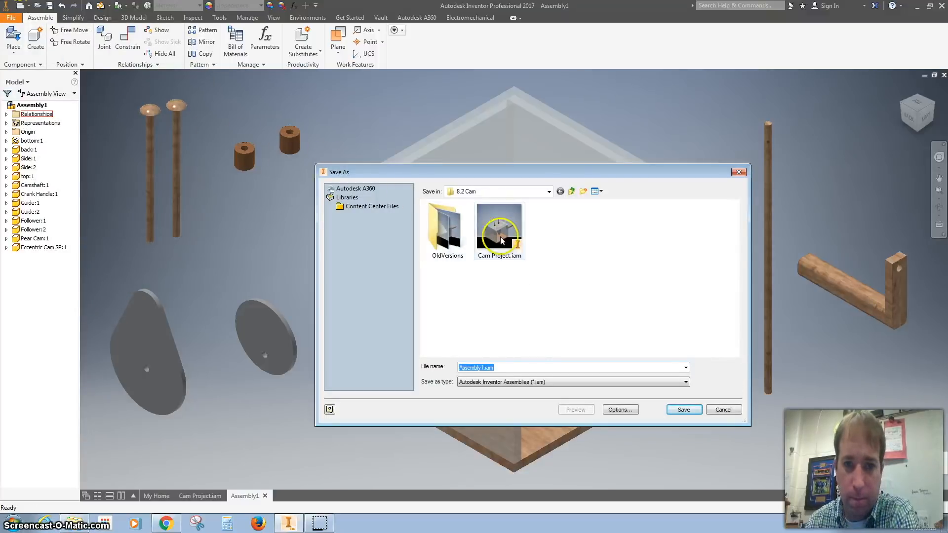
{"action": "type", "text": "CamProject SP"}
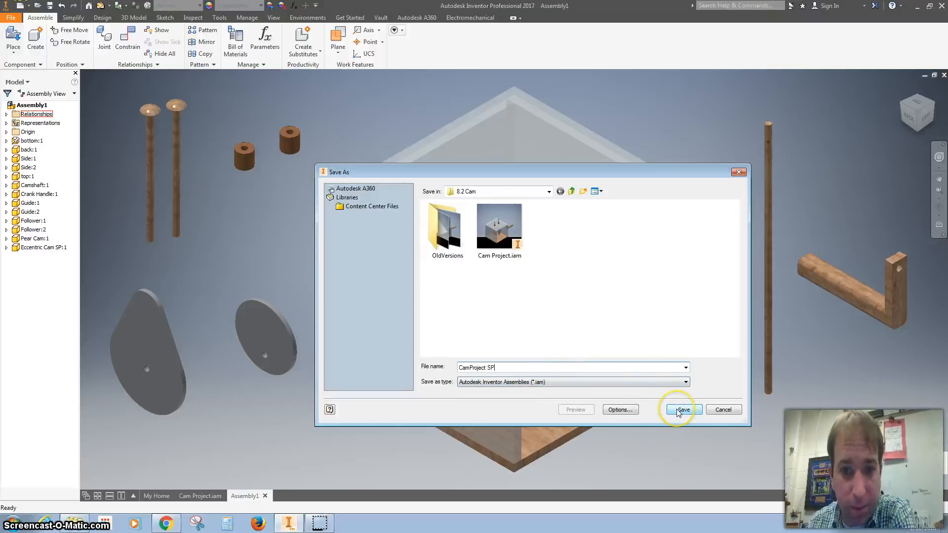
{"action": "left_click", "coordinate": [683, 409]}
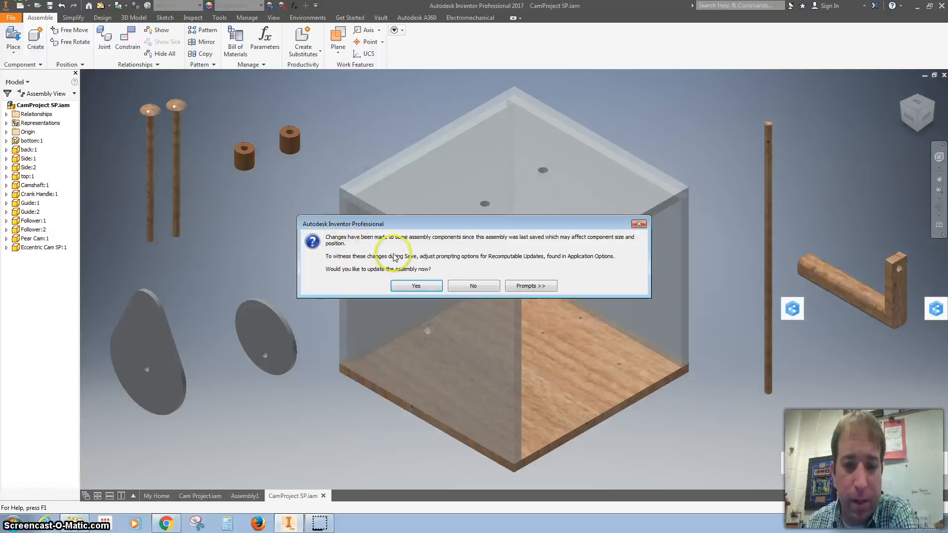
{"action": "left_click", "coordinate": [415, 286]}
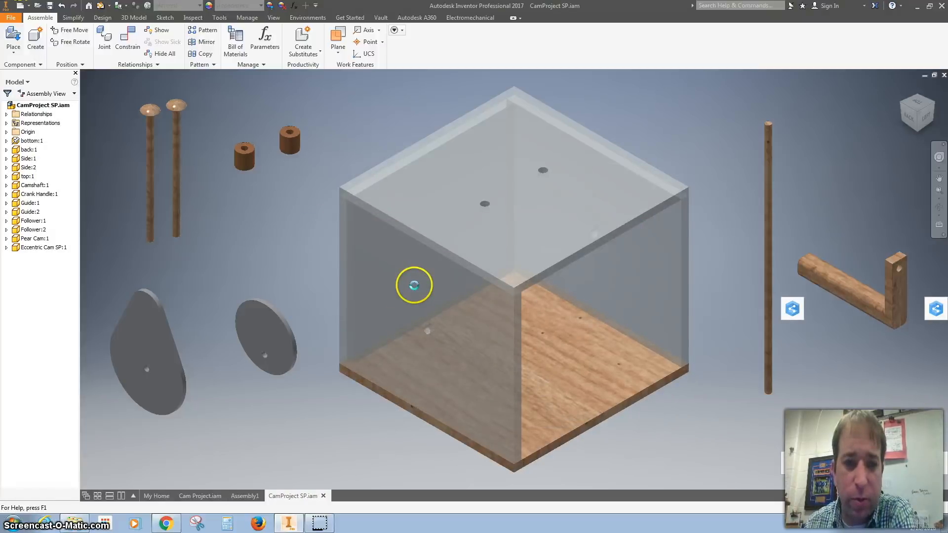
{"action": "mouse_move", "coordinate": [291, 221]}
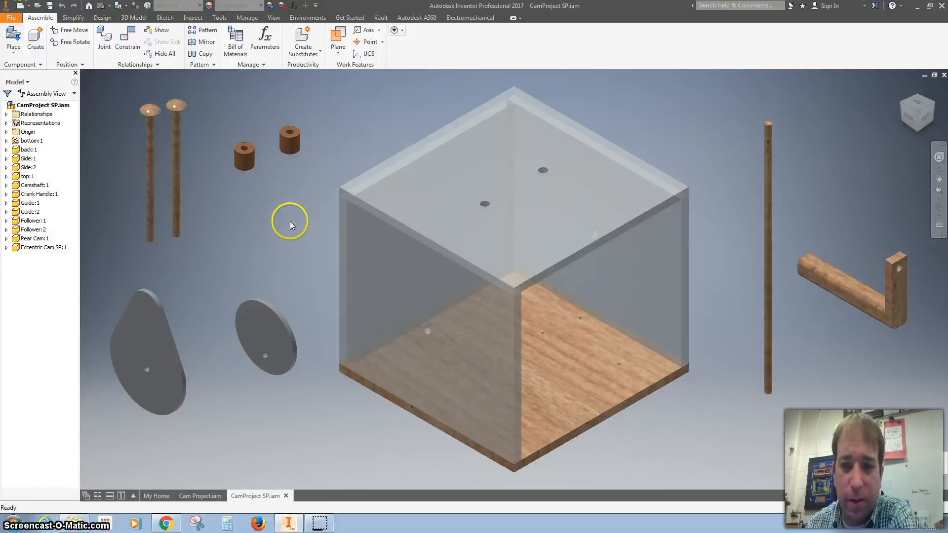
{"action": "mouse_move", "coordinate": [291, 226]}
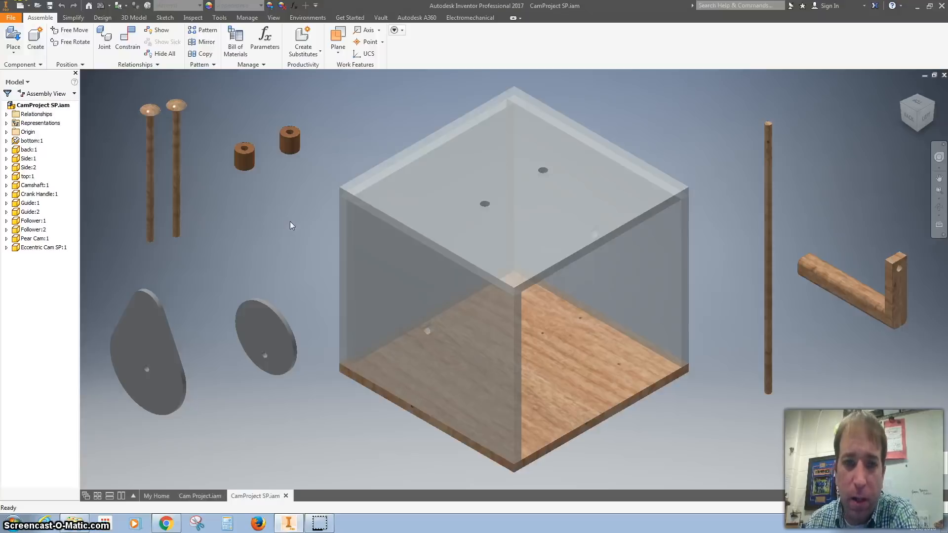
- Insert-constrain each guide's edge into a hole in the box top, then close
{"action": "left_click", "coordinate": [127, 36]}
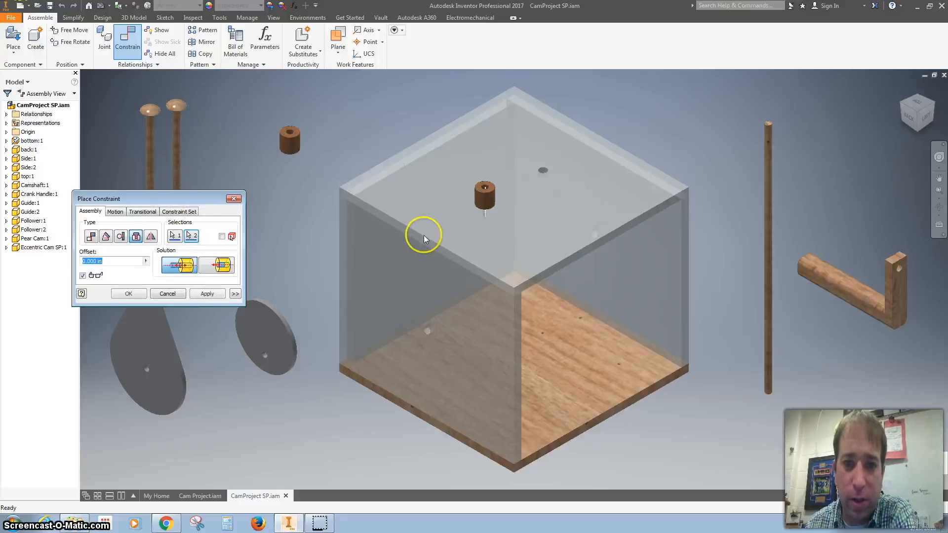
{"action": "left_click", "coordinate": [216, 265]}
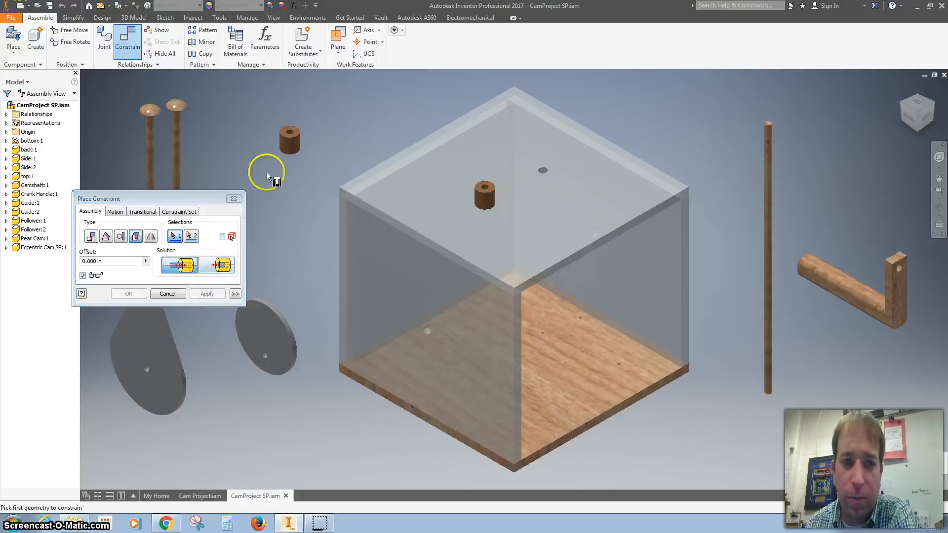
{"action": "left_click", "coordinate": [289, 129]}
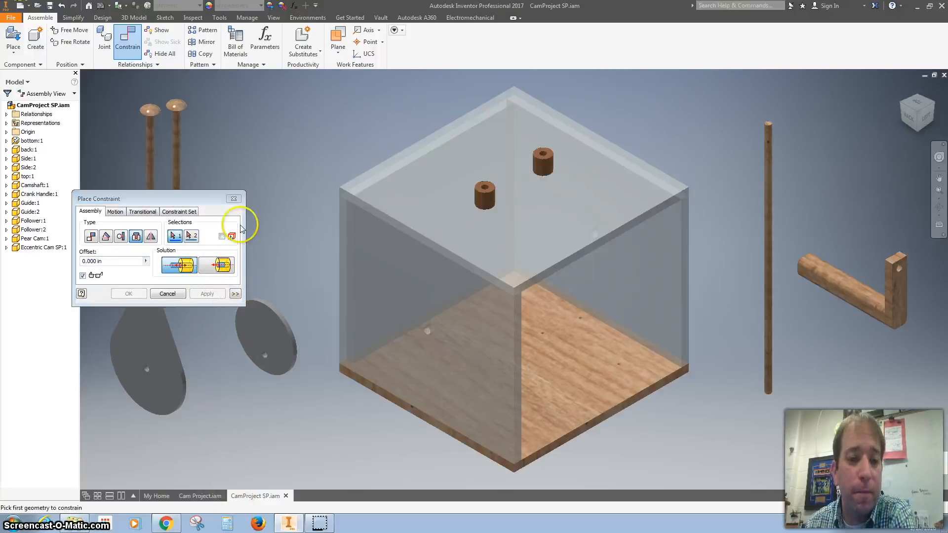
{"action": "left_click", "coordinate": [168, 293]}
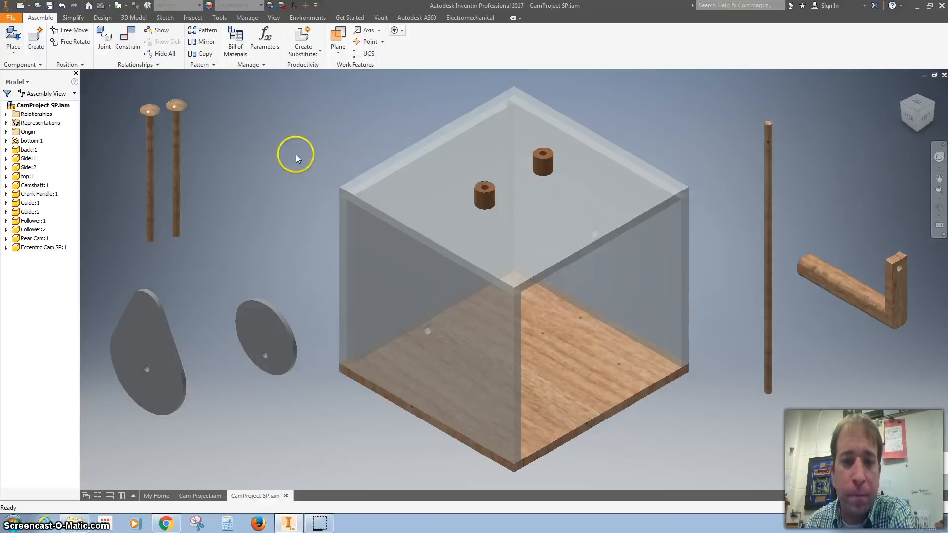
- Insert the camshaft through the hole in the box side
{"action": "left_click", "coordinate": [127, 36]}
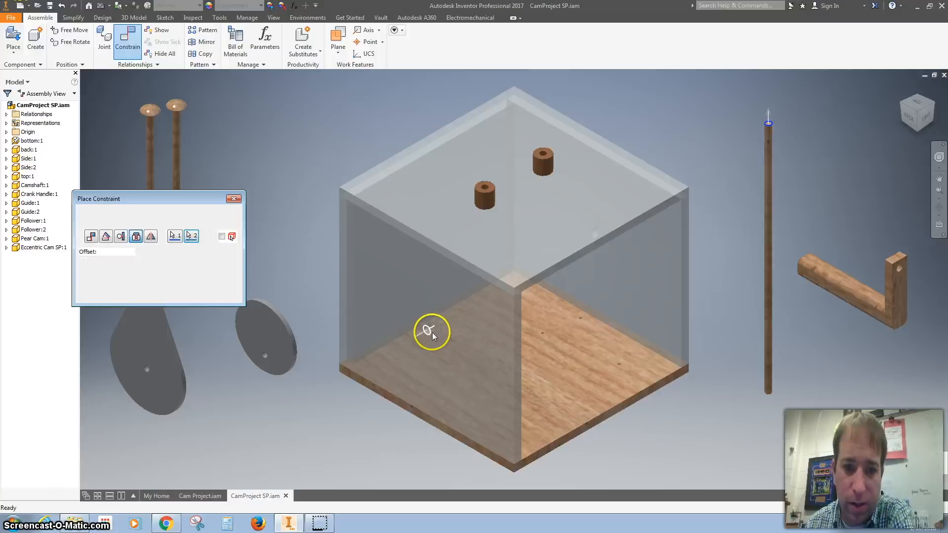
{"action": "left_click", "coordinate": [429, 329]}
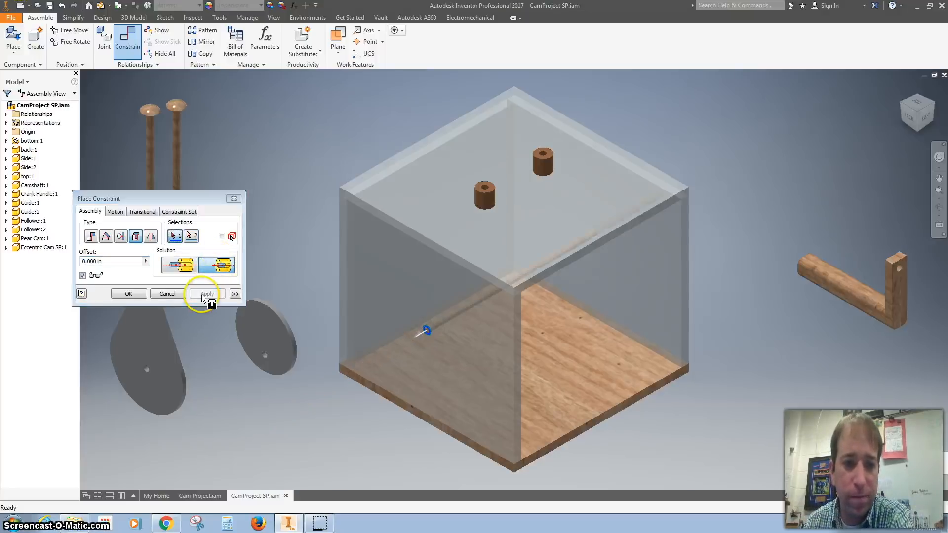
{"action": "left_click", "coordinate": [206, 293]}
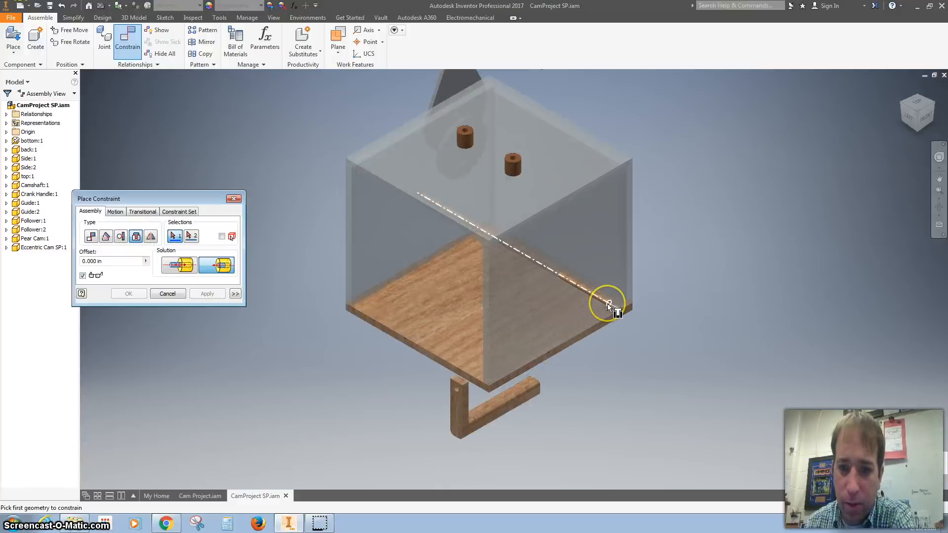
- Insert the crank handle onto the camshaft's outer end and close Constrain
{"action": "left_click", "coordinate": [609, 304]}
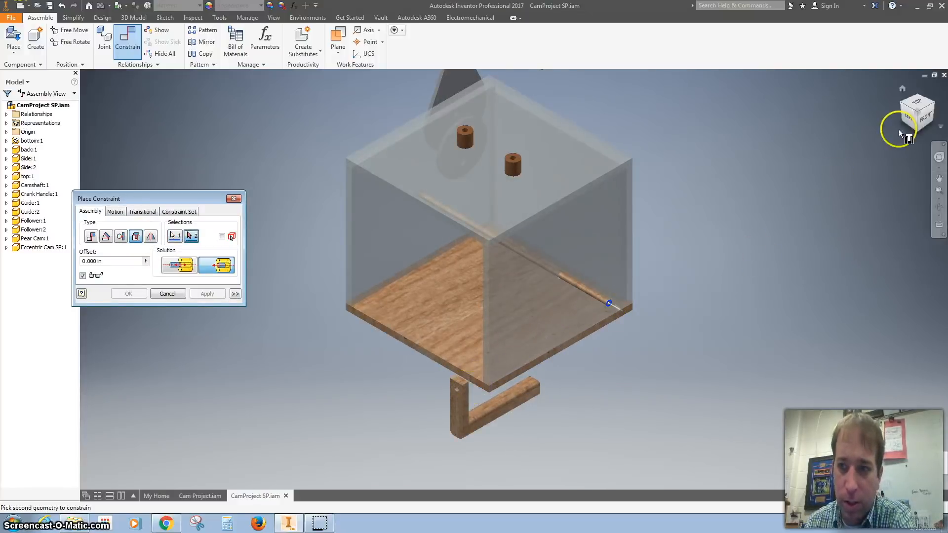
{"action": "mouse_move", "coordinate": [496, 390]}
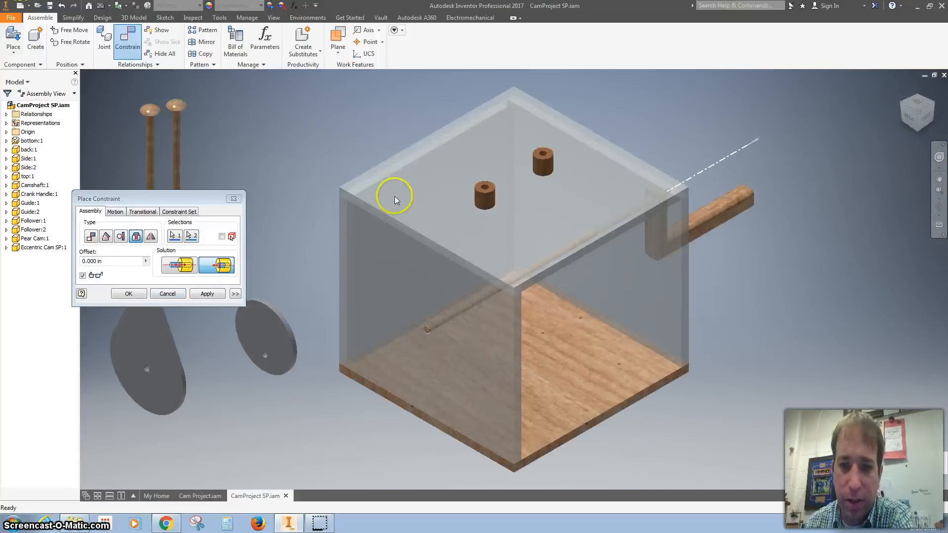
{"action": "left_click", "coordinate": [174, 235]}
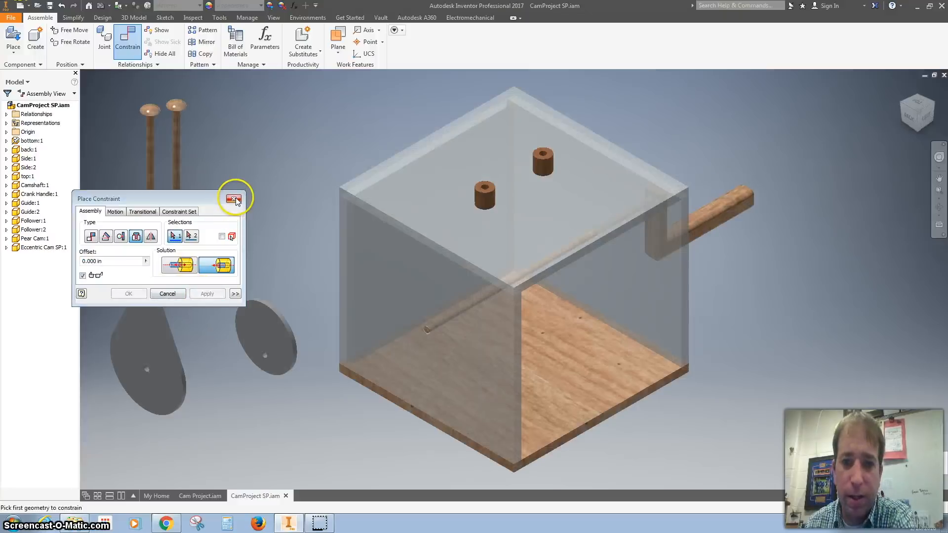
{"action": "left_click", "coordinate": [235, 199]}
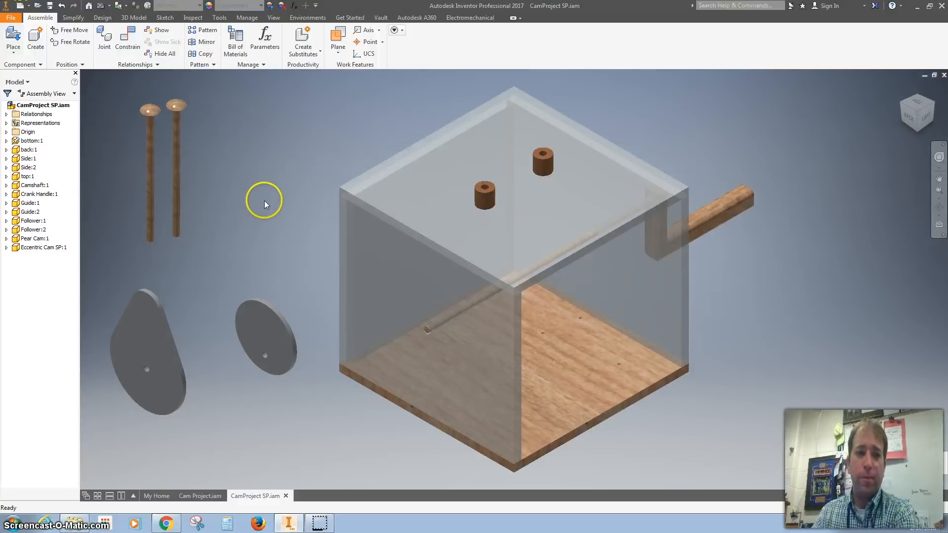